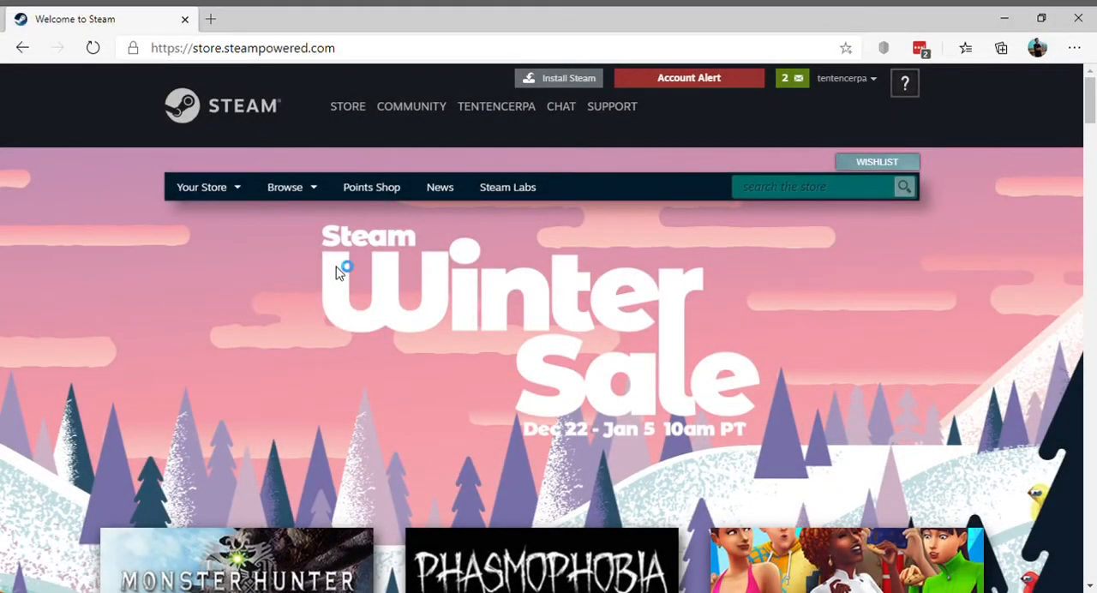
Scroll down through the Steam store front page.
scroll(down, 3)
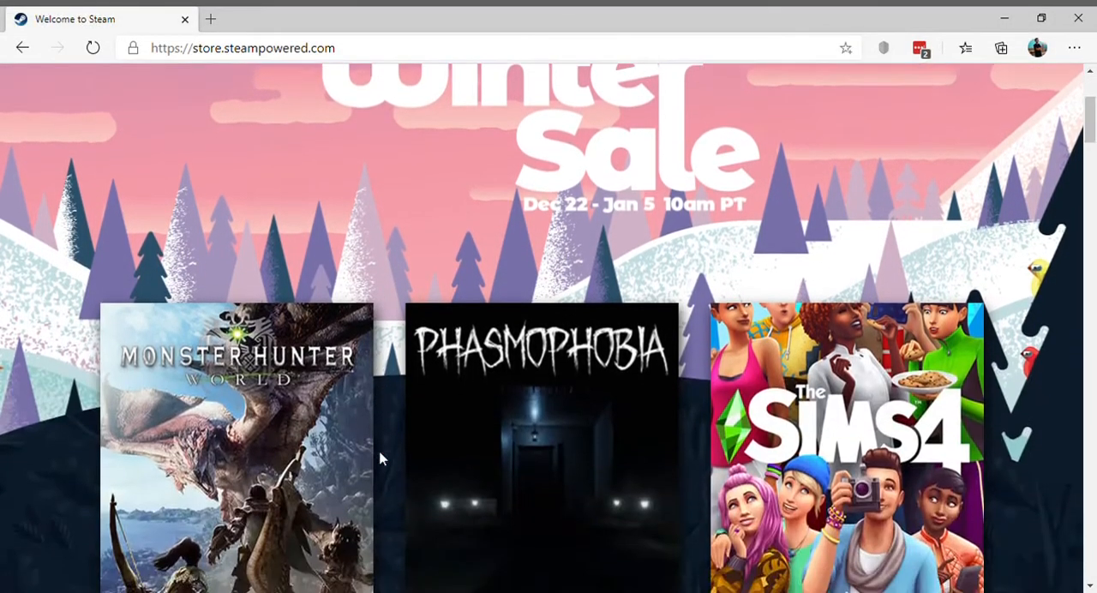
scroll(down, 3)
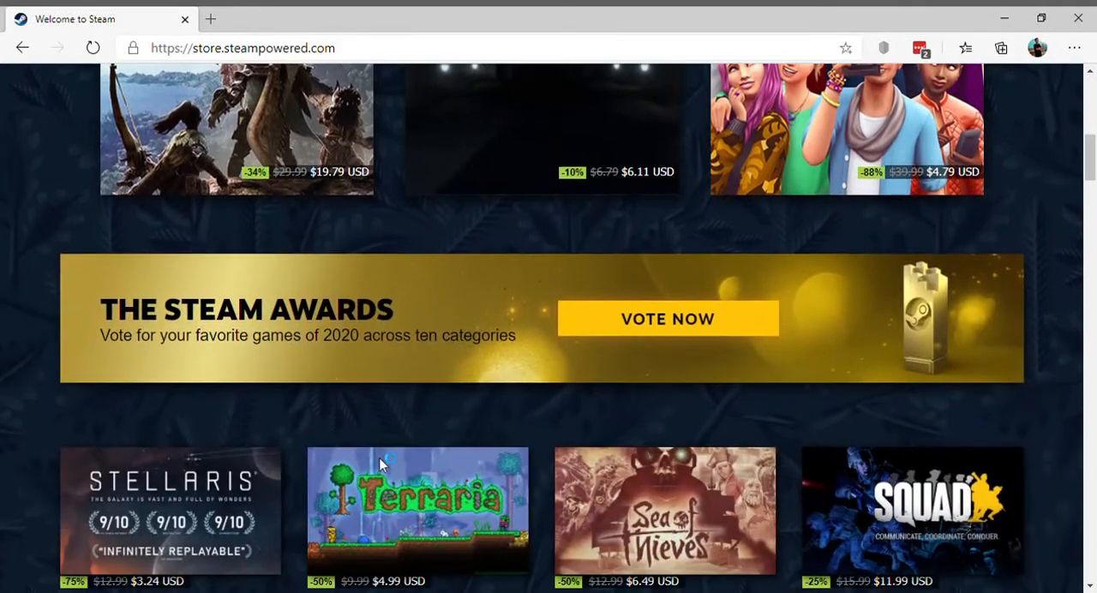
scroll(down, 3)
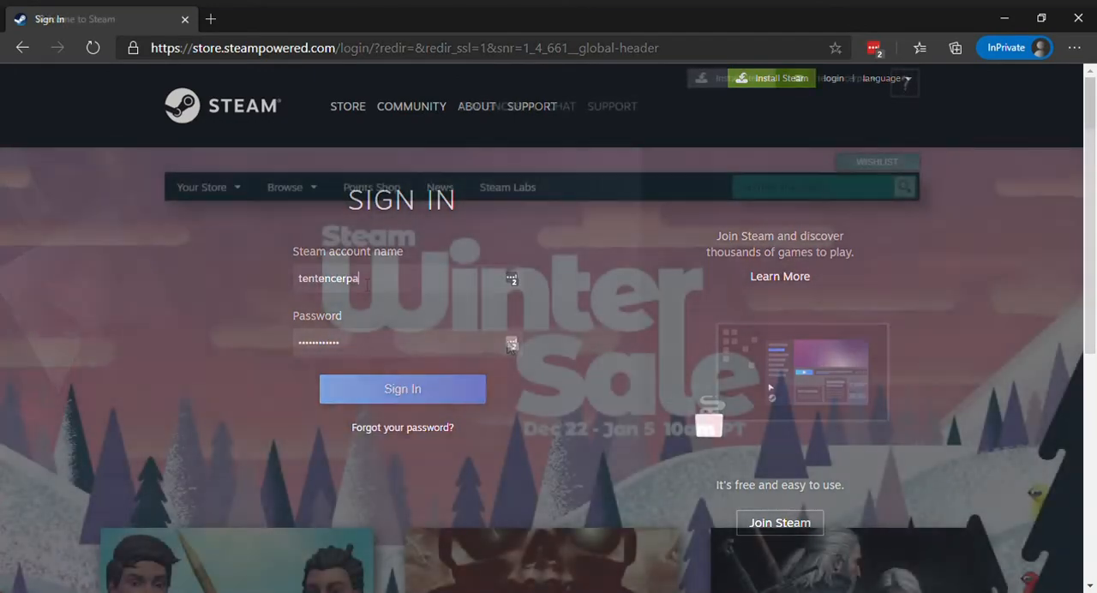
Sign in and reach the My Account help topics in Steam Support.
click(400, 387)
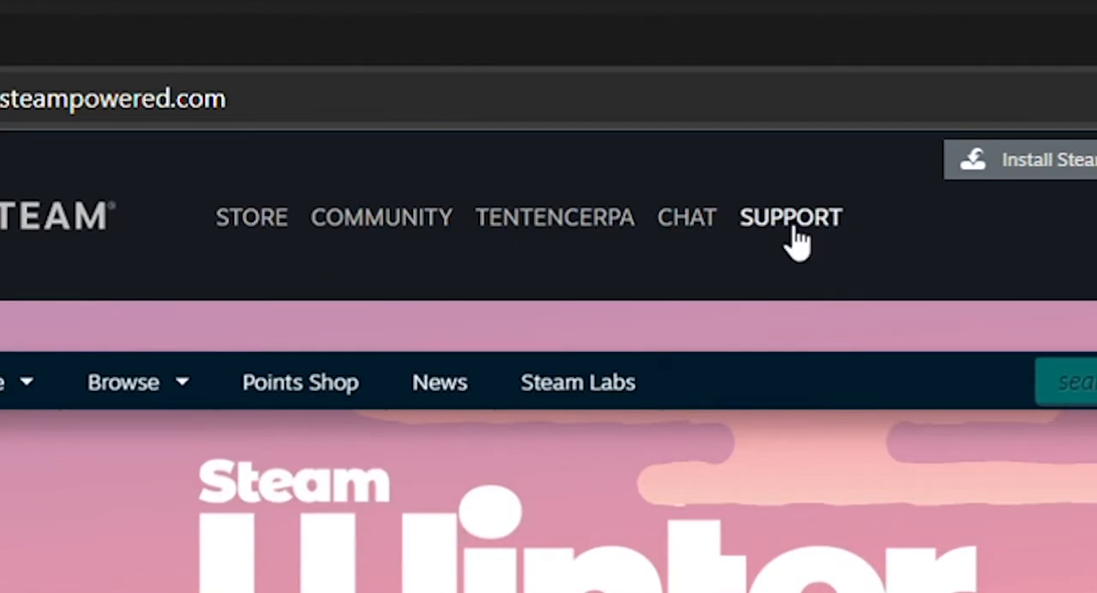
click(789, 216)
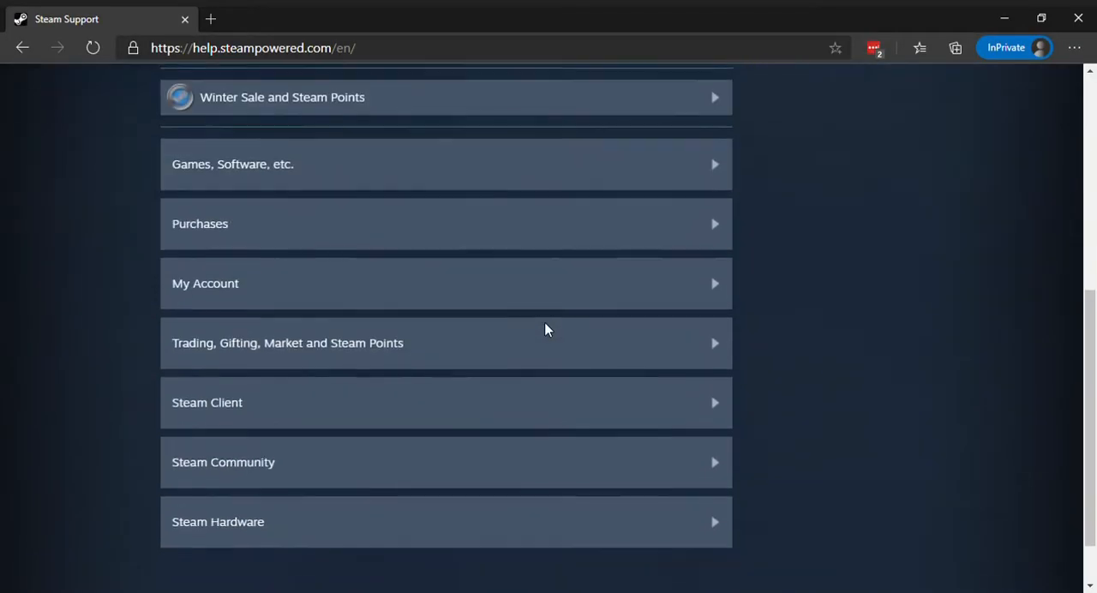
click(446, 282)
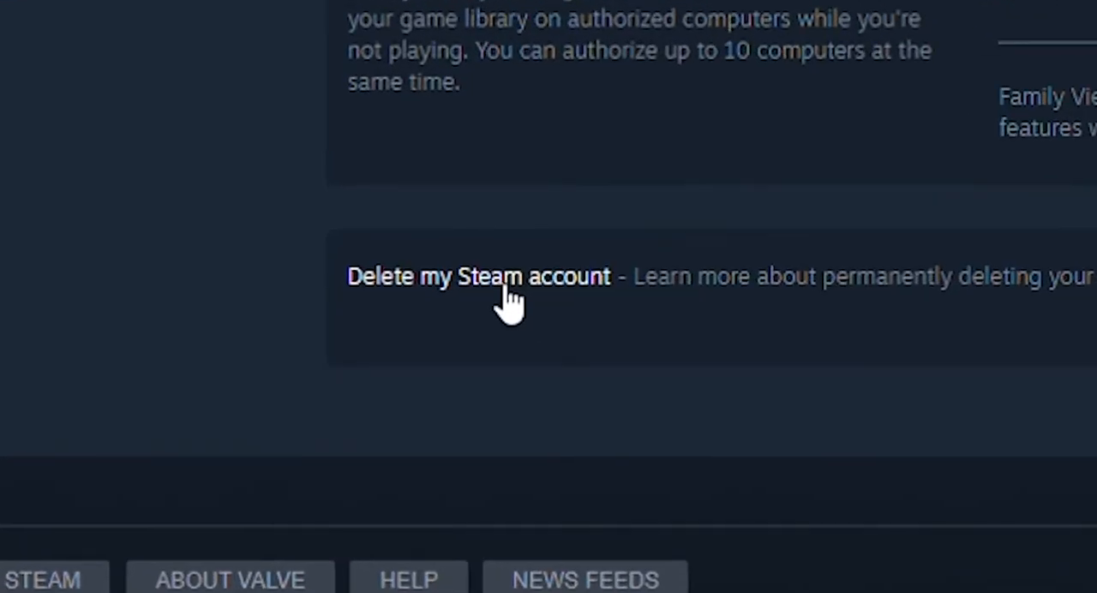
click(478, 276)
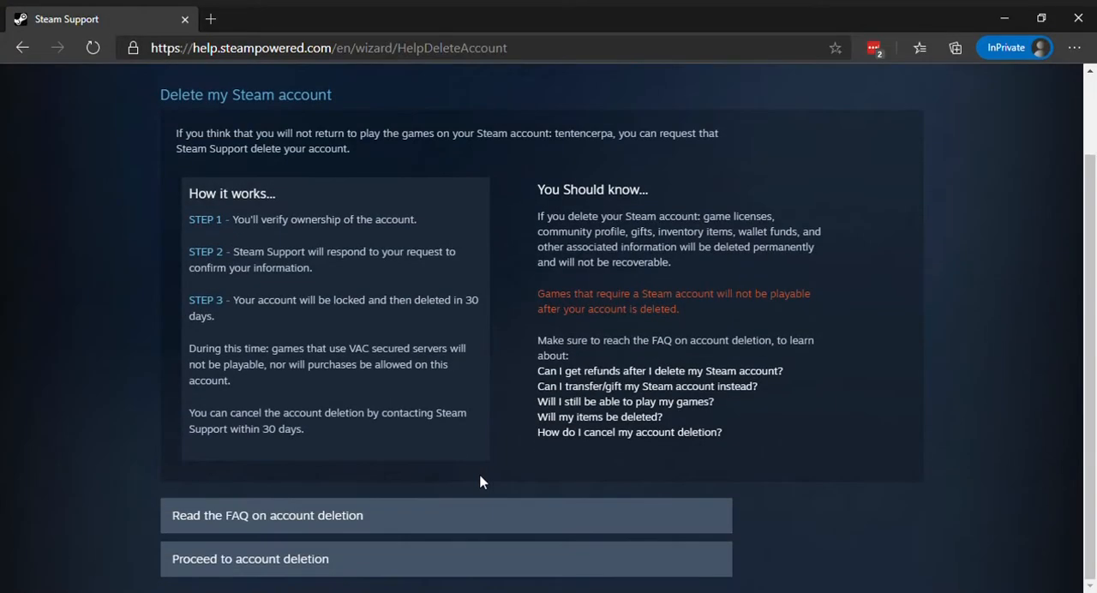
mouse_move(285, 559)
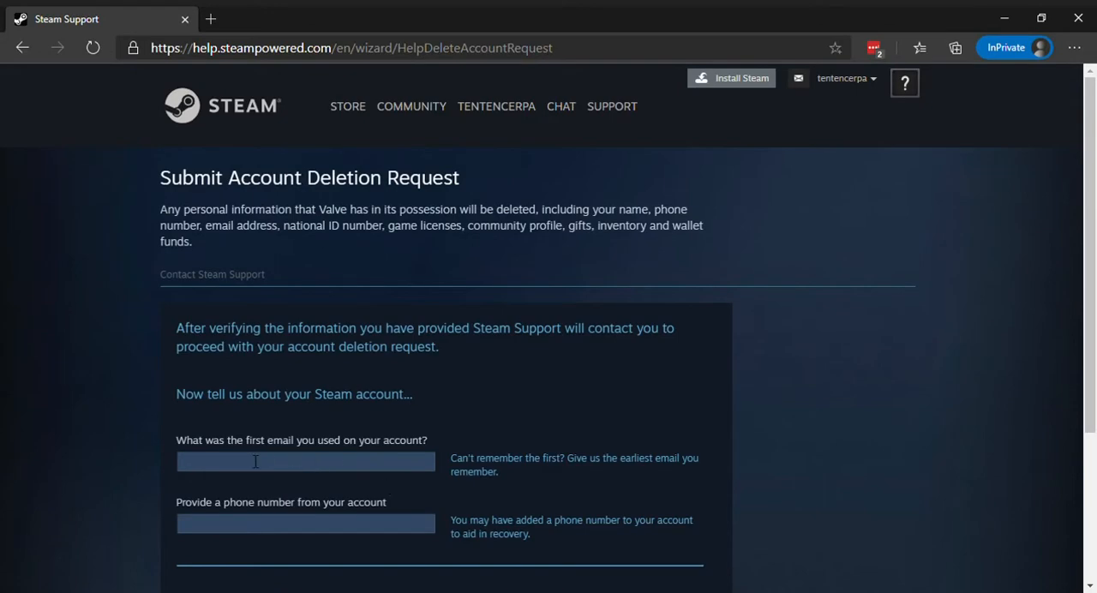
scroll(down, 3)
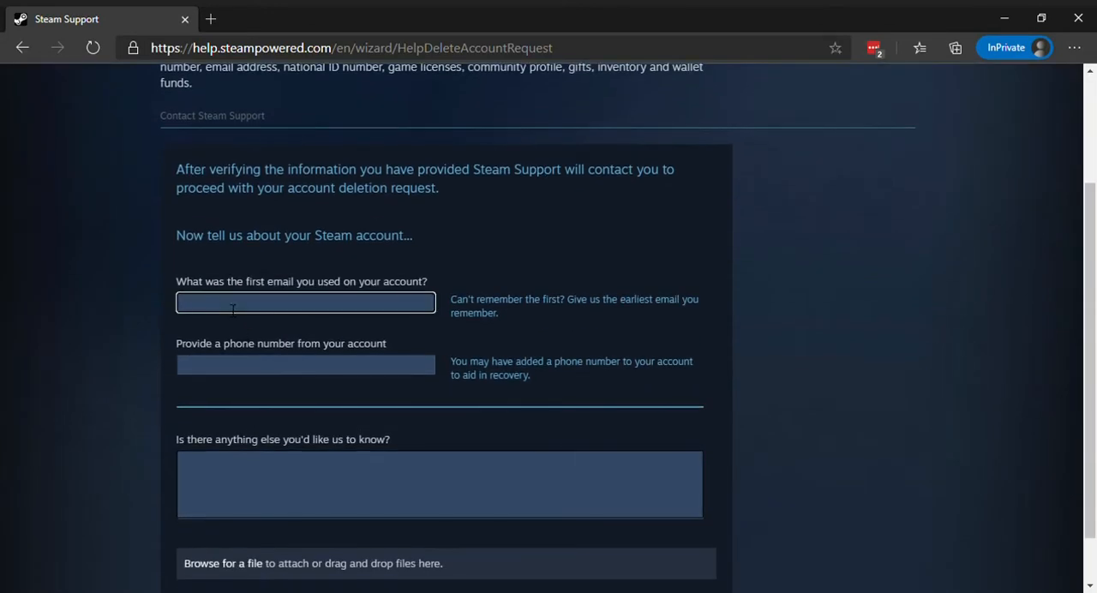
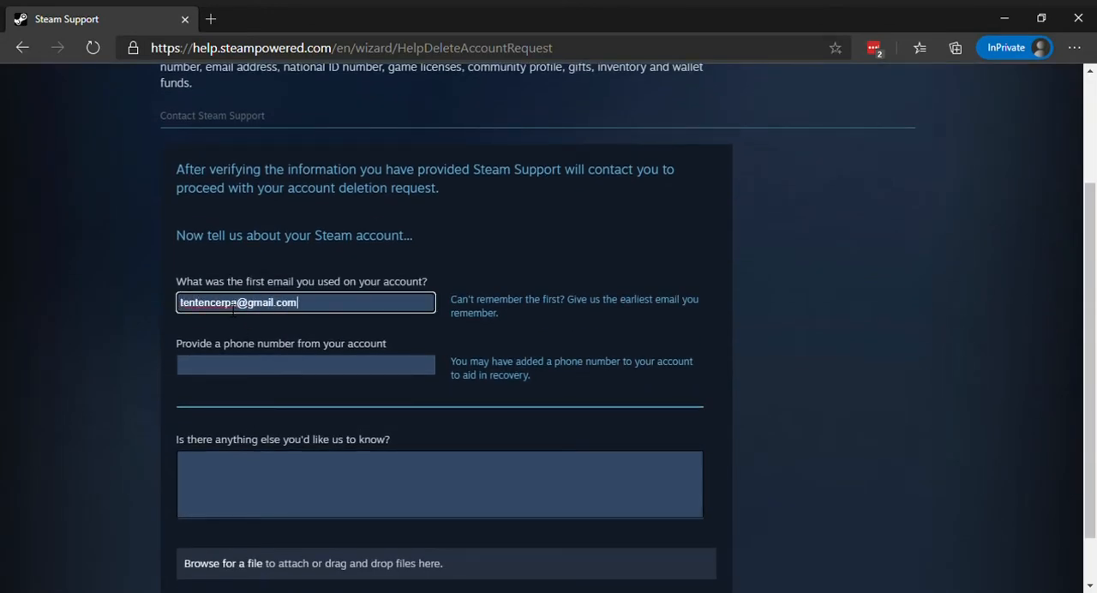
text(I no longer want t)
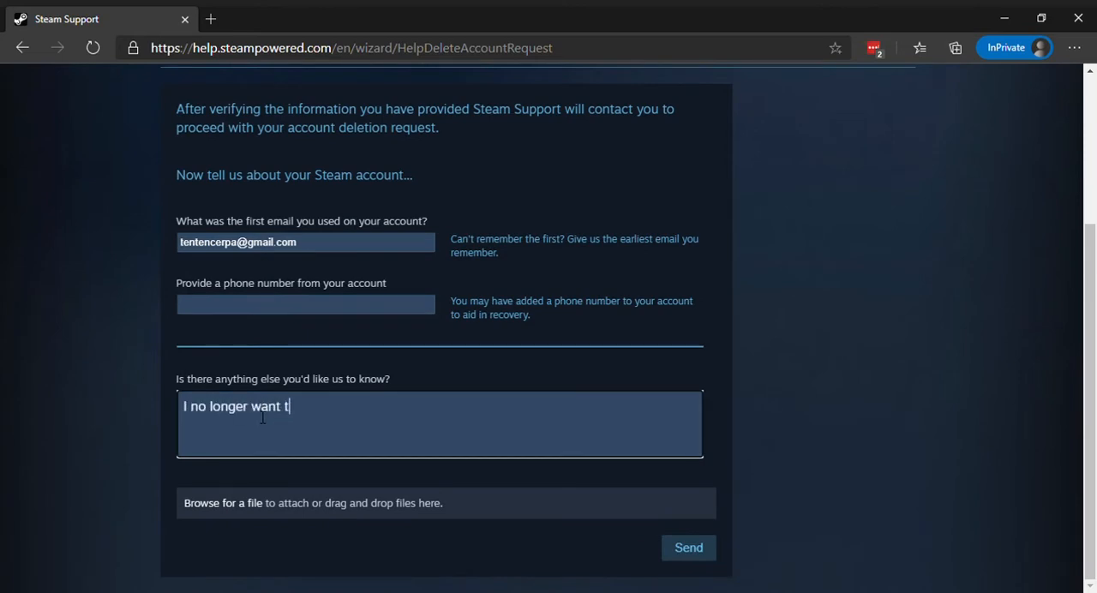
text(o use Steam so I want to close m)
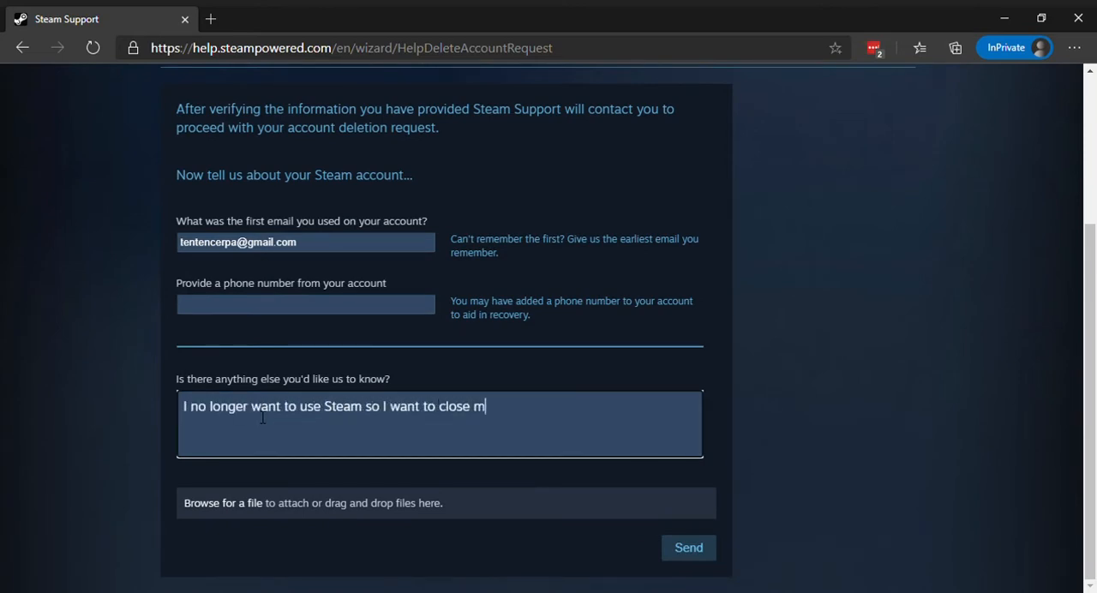
text(y account.)
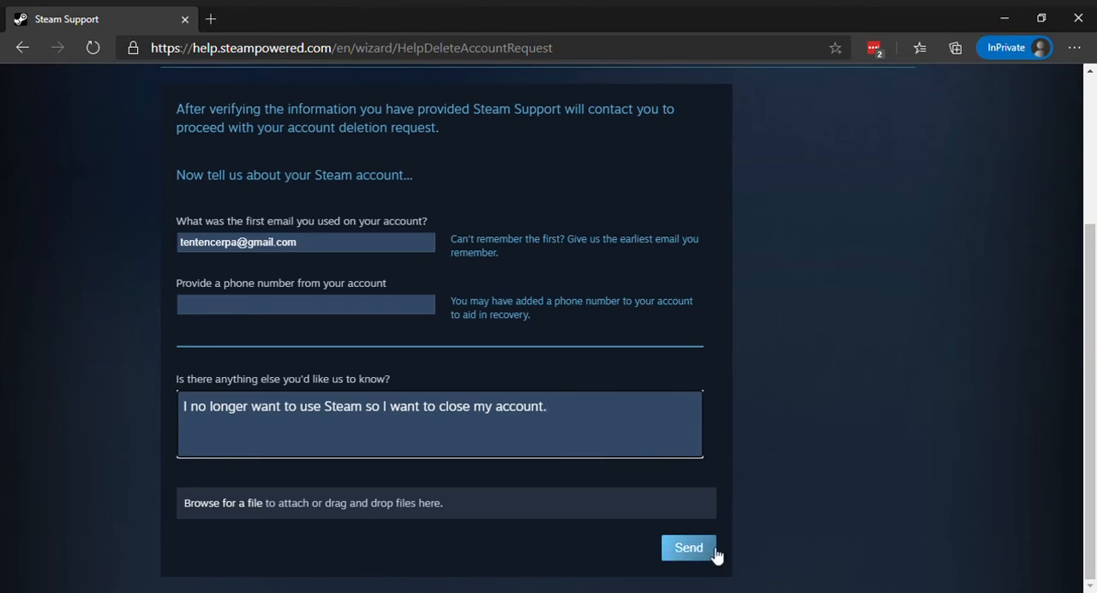
Send the account deletion request and view the confirmation notice.
click(689, 549)
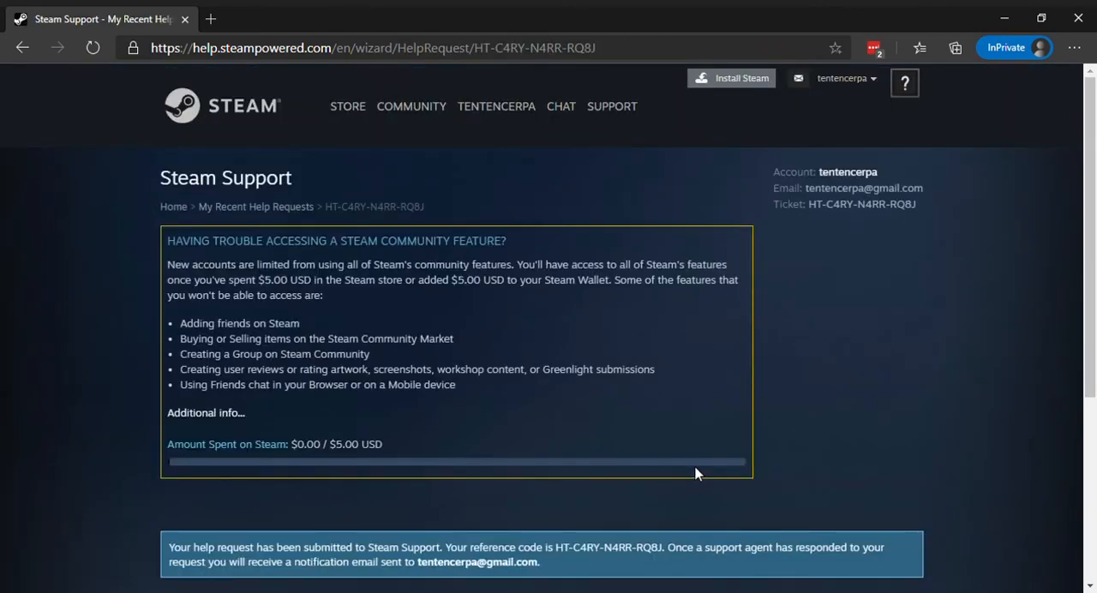
mouse_move(1038, 283)
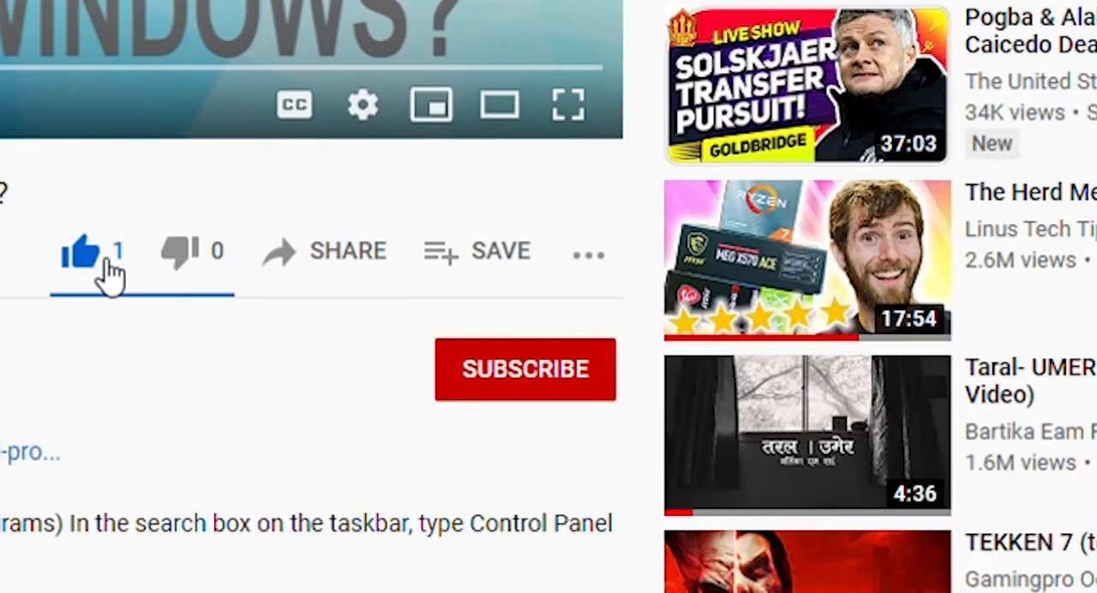
click(524, 369)
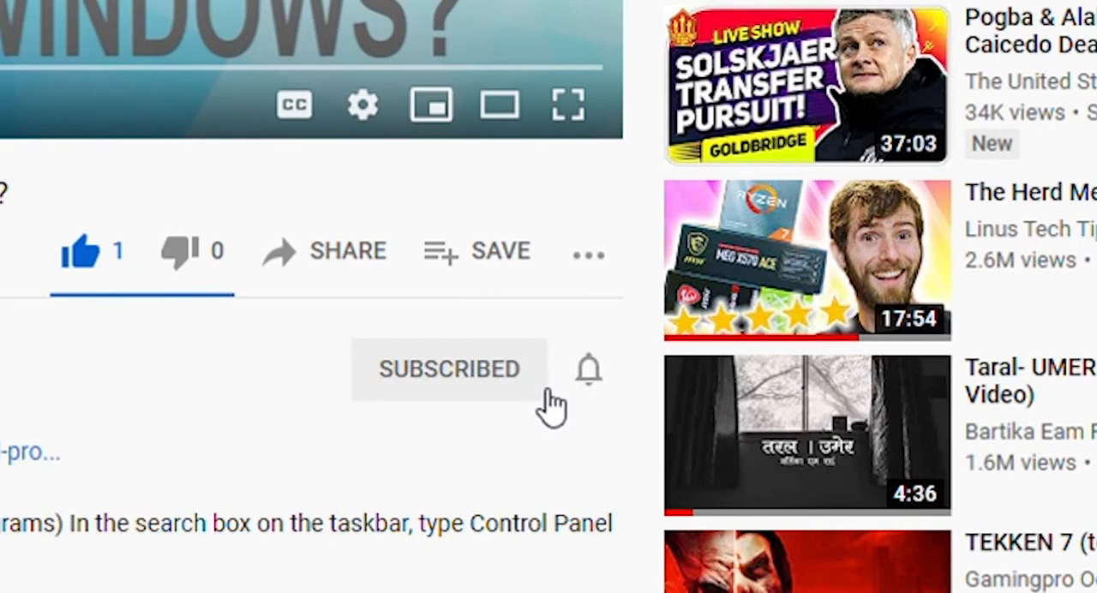